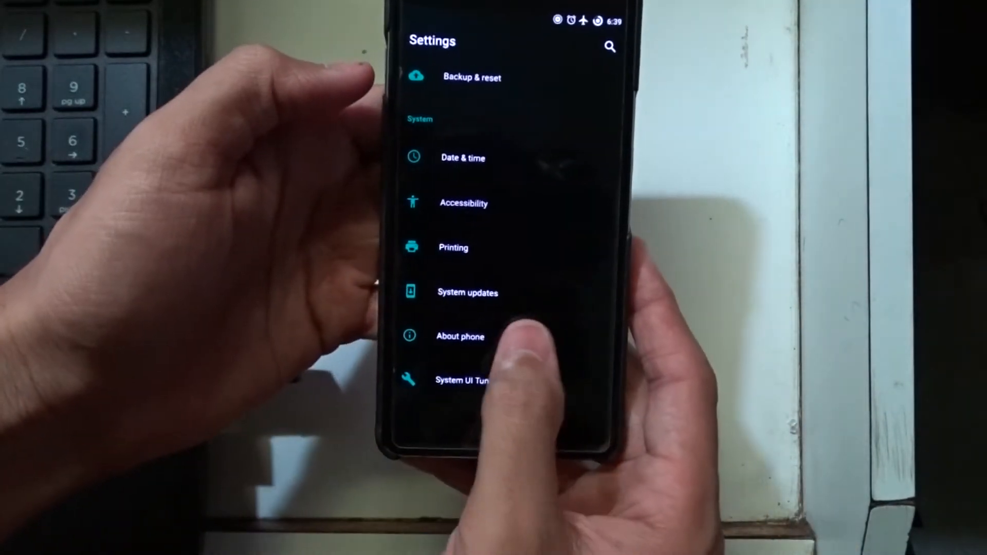
Step: Unlock Developer options via Build number, switch them on, and enable USB debugging
click(460, 336)
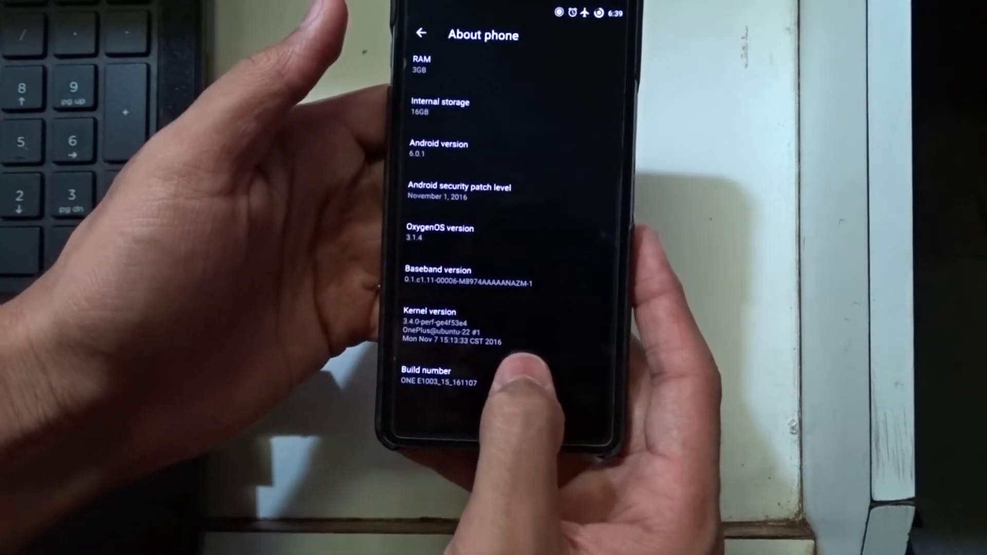
click(437, 377)
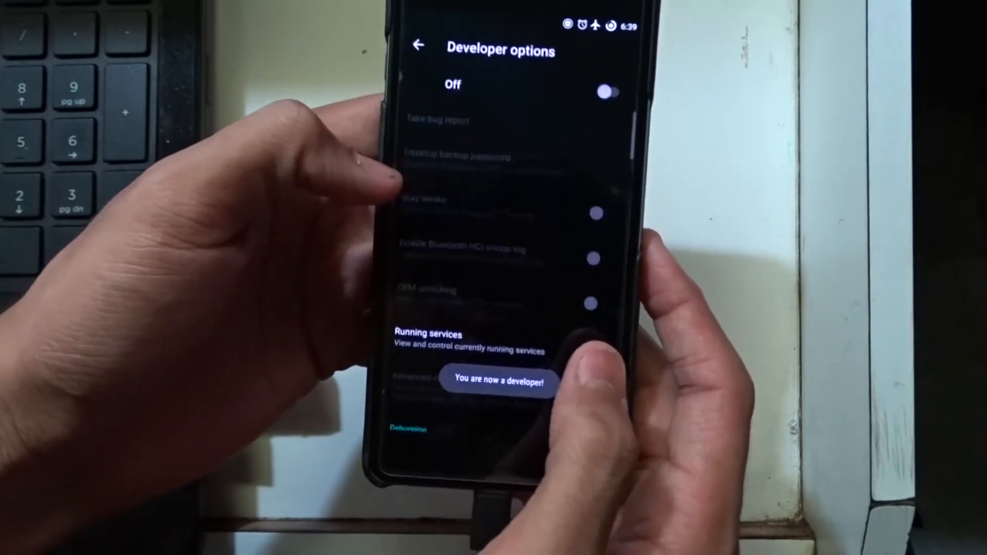
click(607, 92)
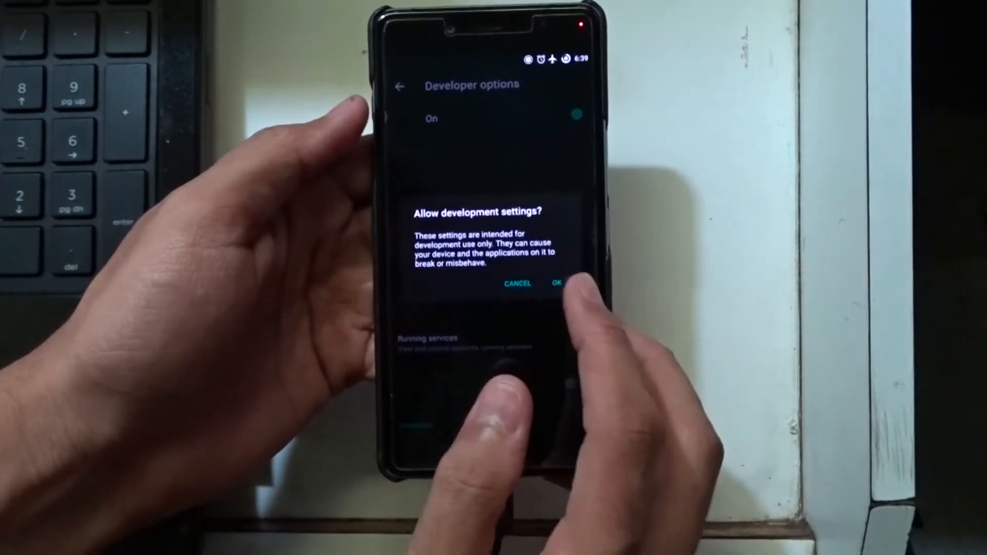
click(556, 283)
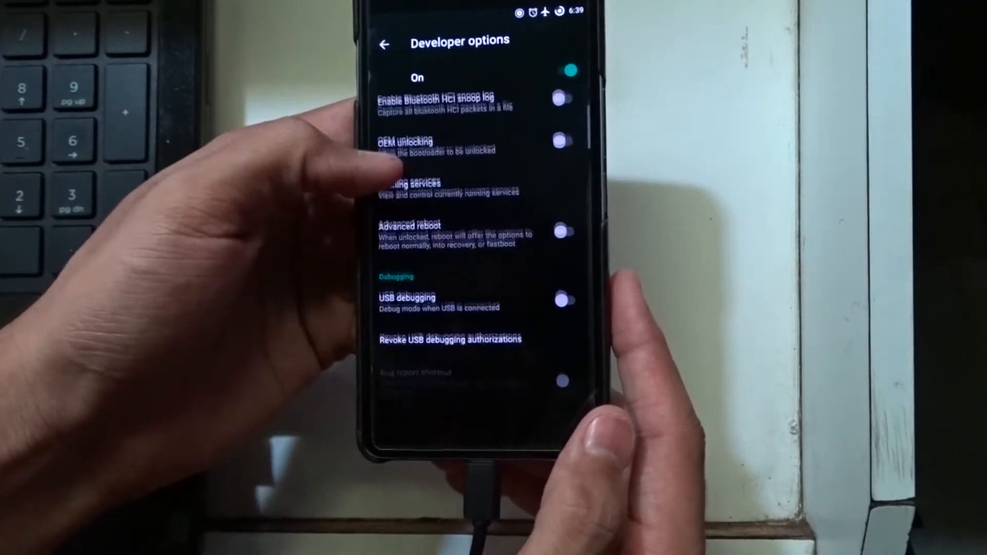
click(563, 301)
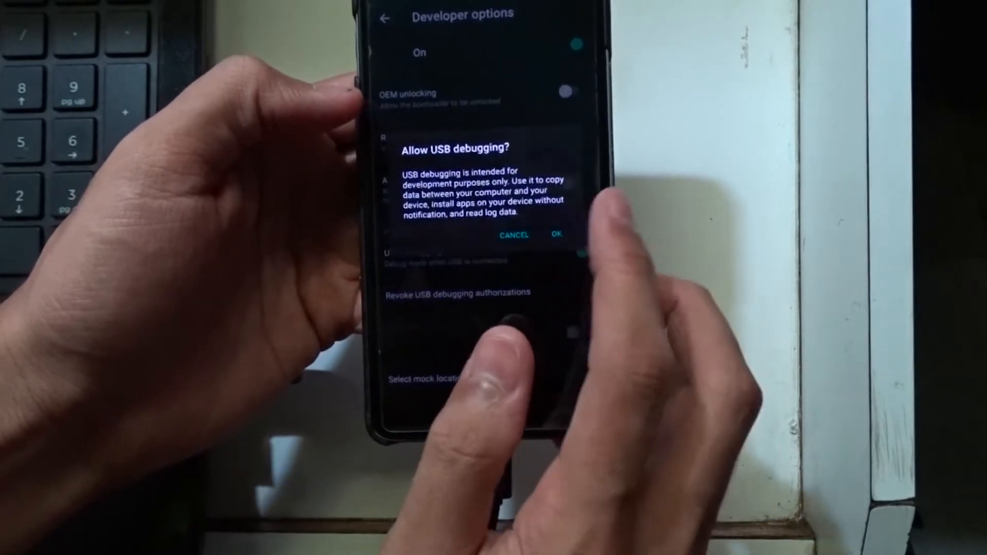
click(556, 235)
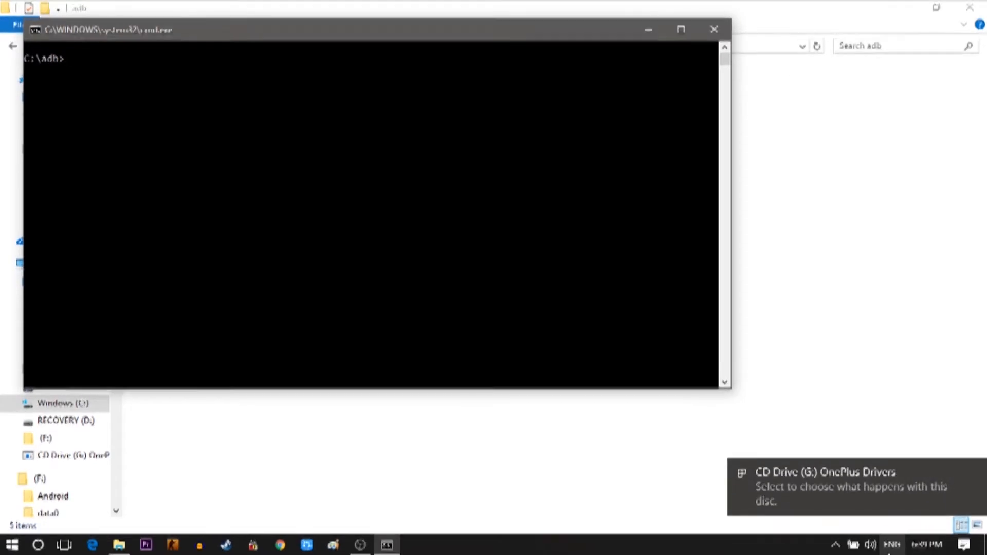
Step: Run adb devices and always allow this computer for USB debugging on the phone
text(adb)
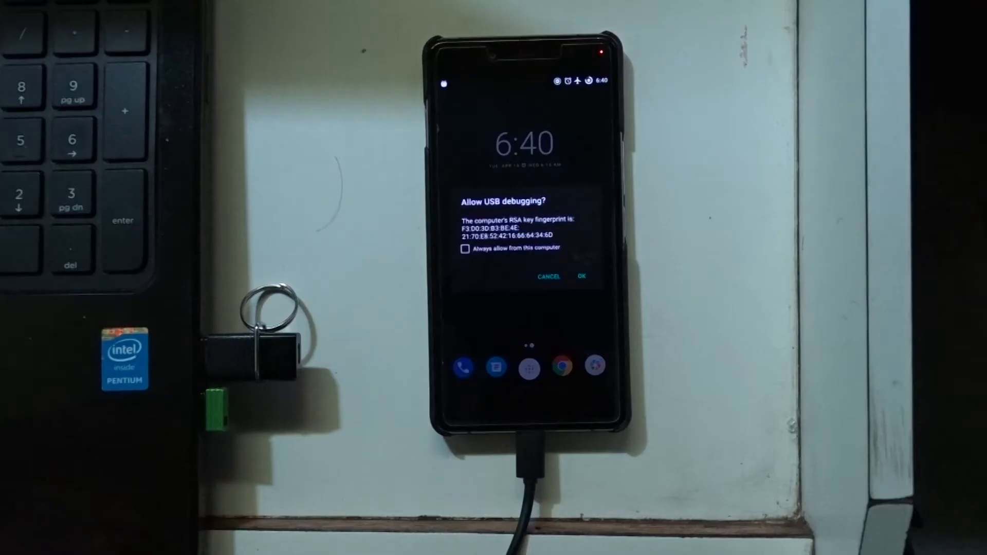
click(465, 251)
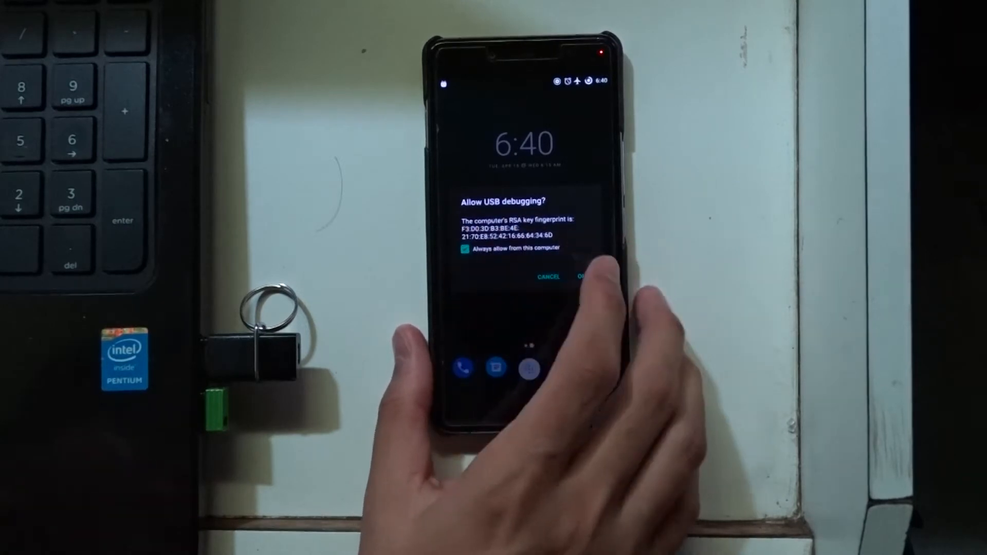
click(580, 275)
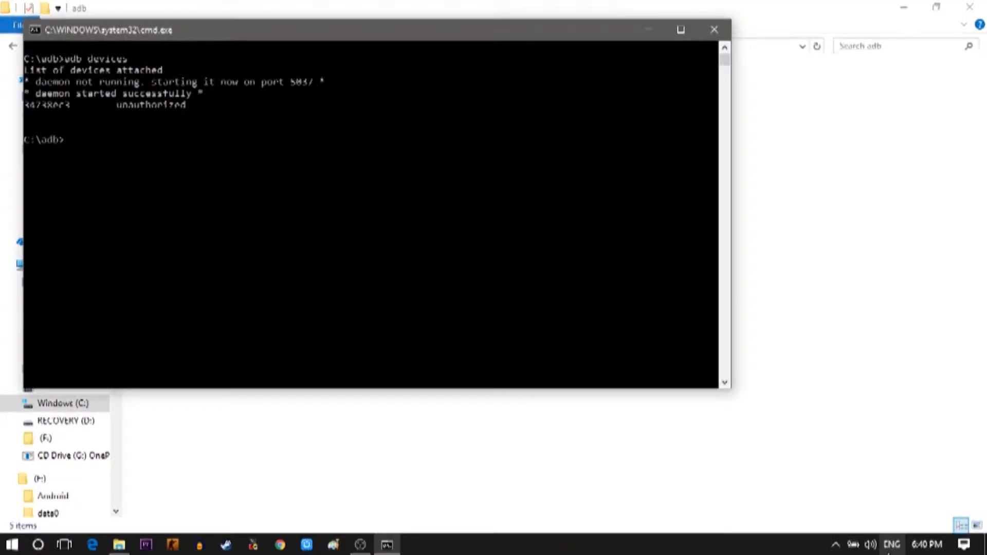
Step: Run adb devices, adb reboot bootloader, then fastboot oem unlock
text(adb devices)
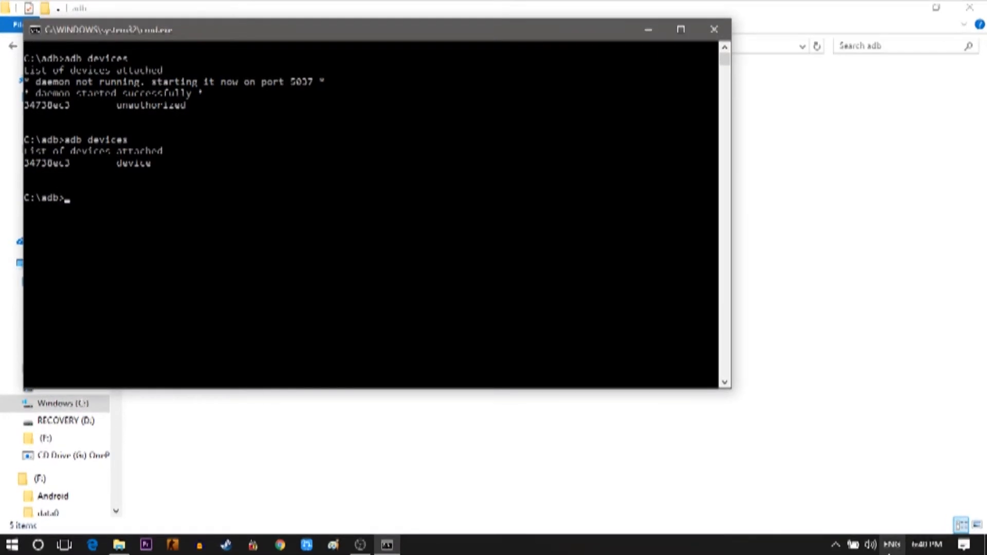
text(adb)
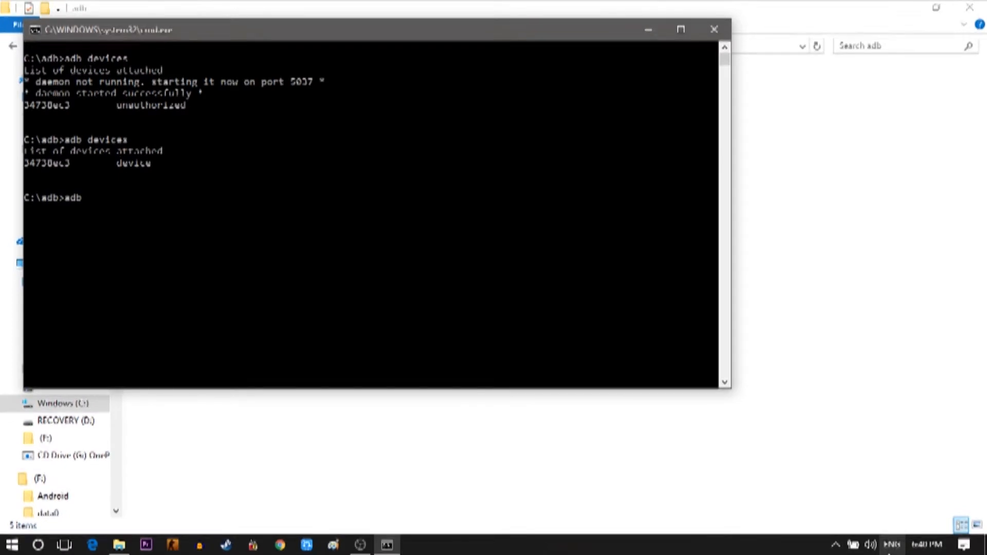
text(reboot)
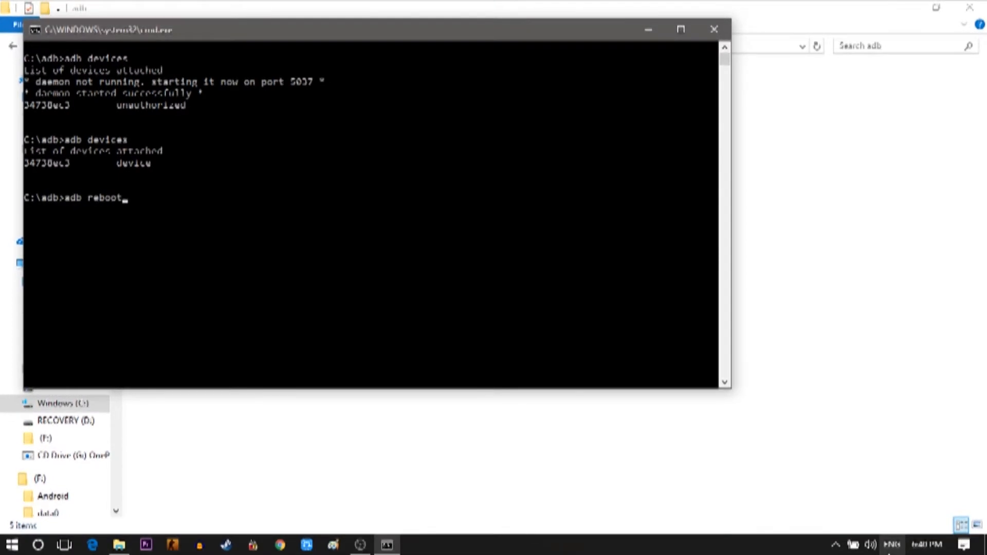
text(bootloa)
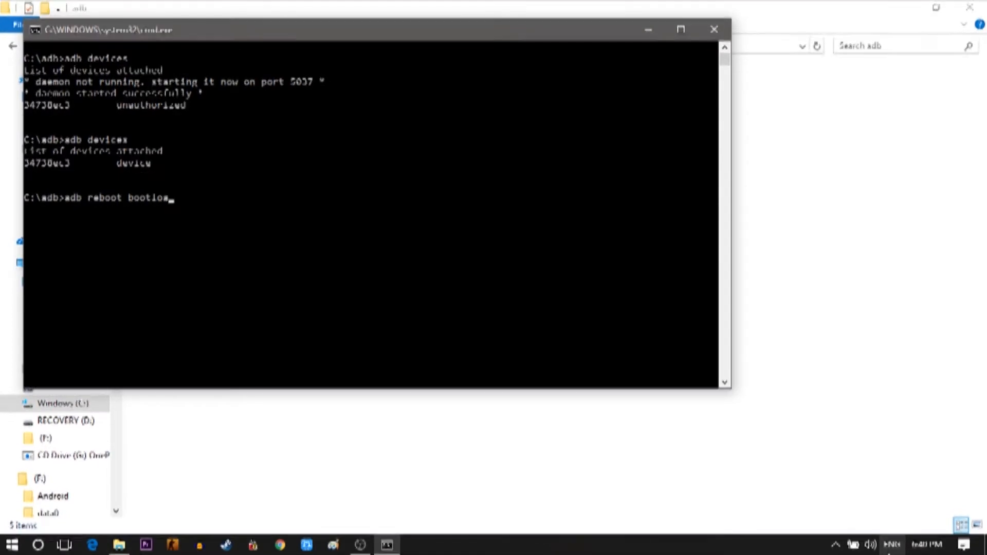
key(enter)
text(fastboot oem unloc)
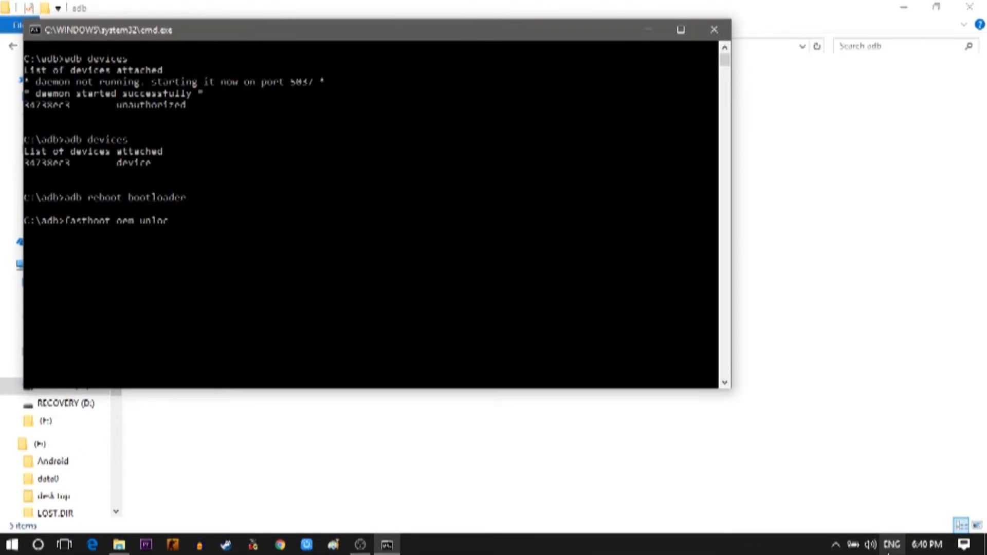
key(Enter)
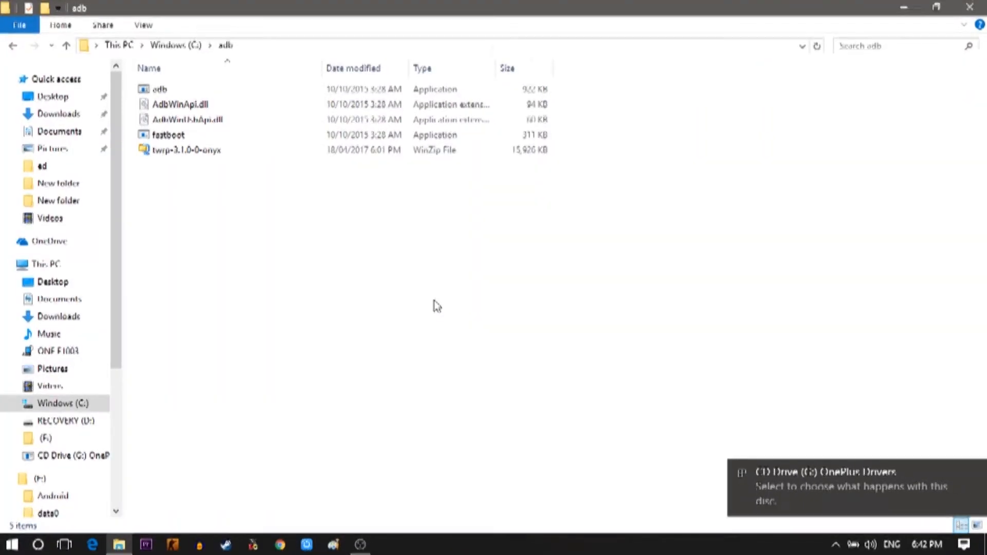
mouse_move(498, 299)
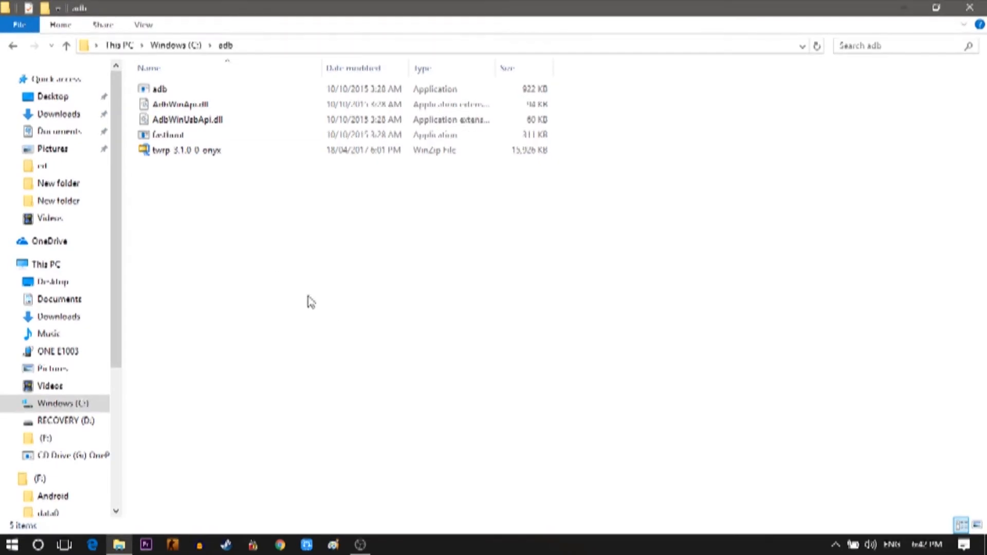
Step: Bring up the context menu in the adb folder holding the twrp-3.1.0-0-onyx archive
right_click(308, 301)
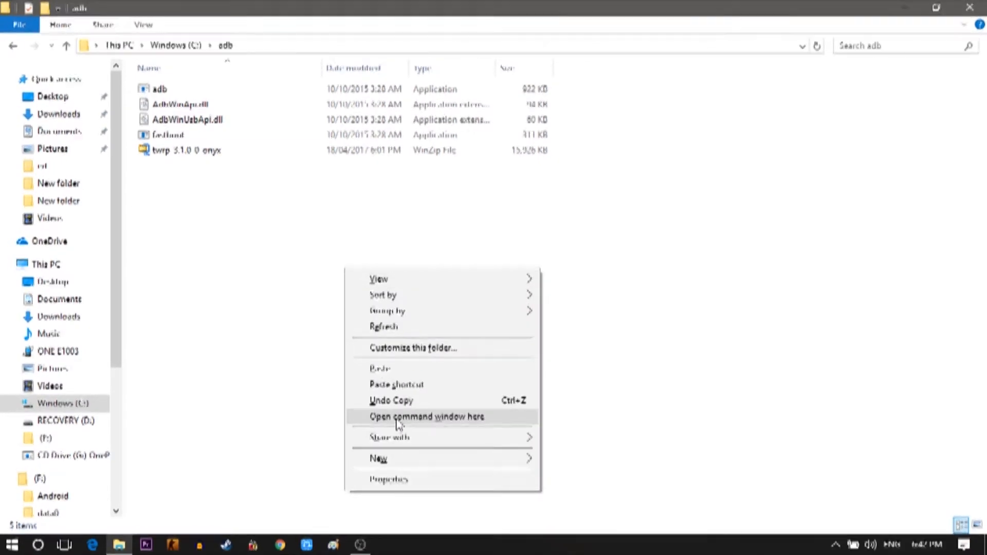
Step: From a command window in the adb folder, run adb devices and adb reboot bootloader
click(427, 416)
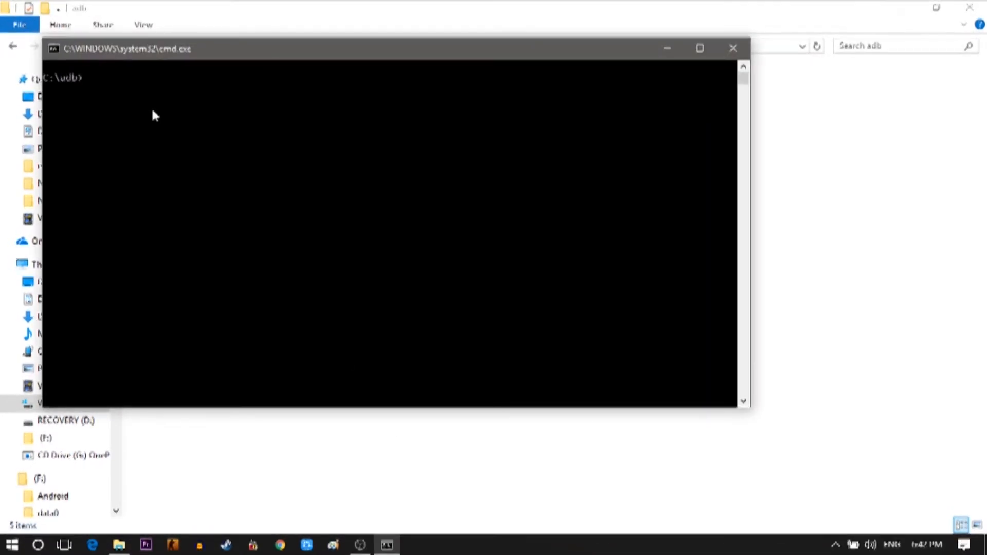
text(adb)
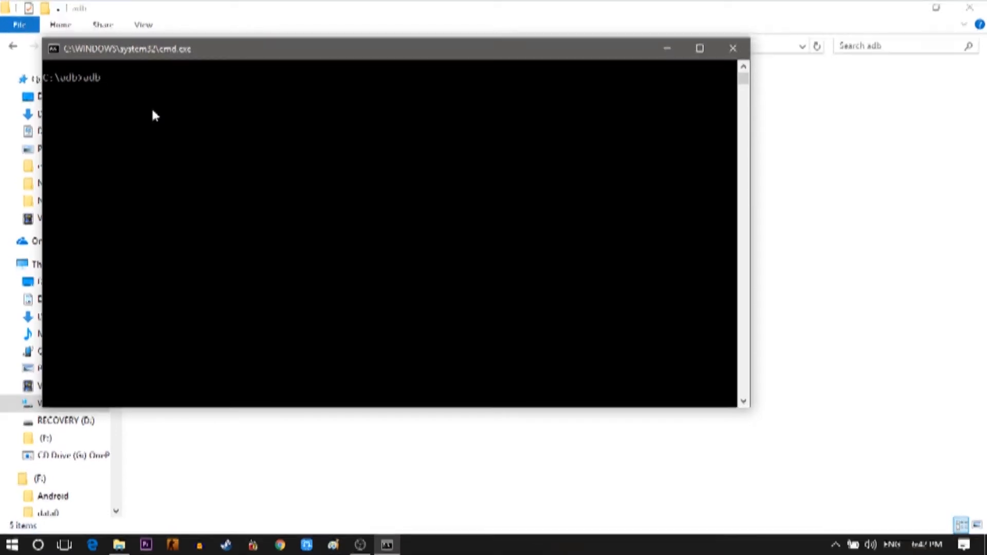
text(devices)
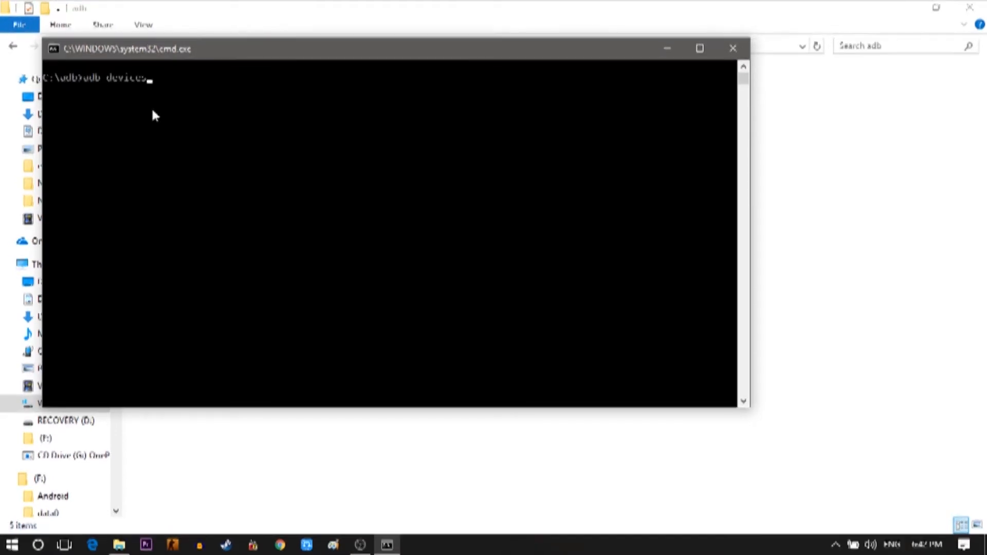
key(enter)
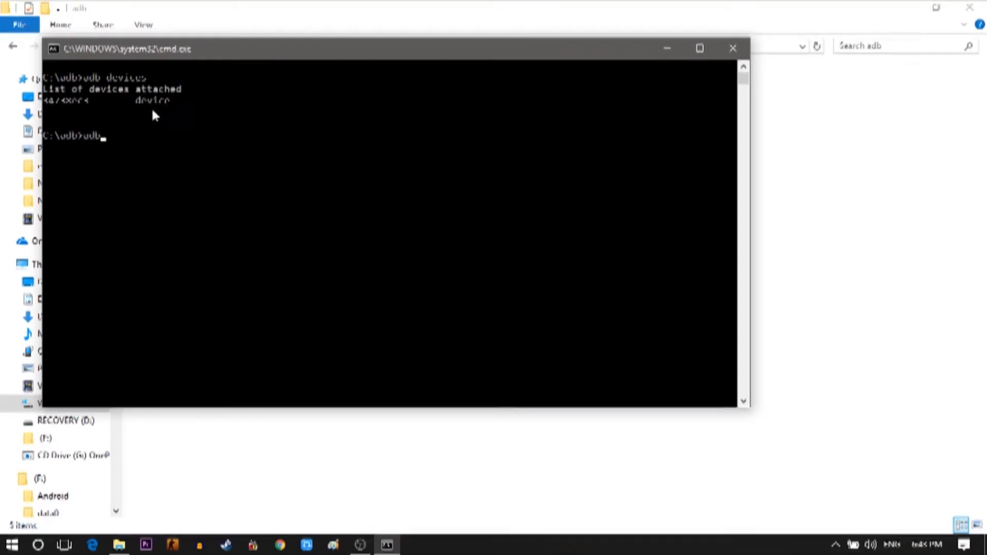
text(reboot)
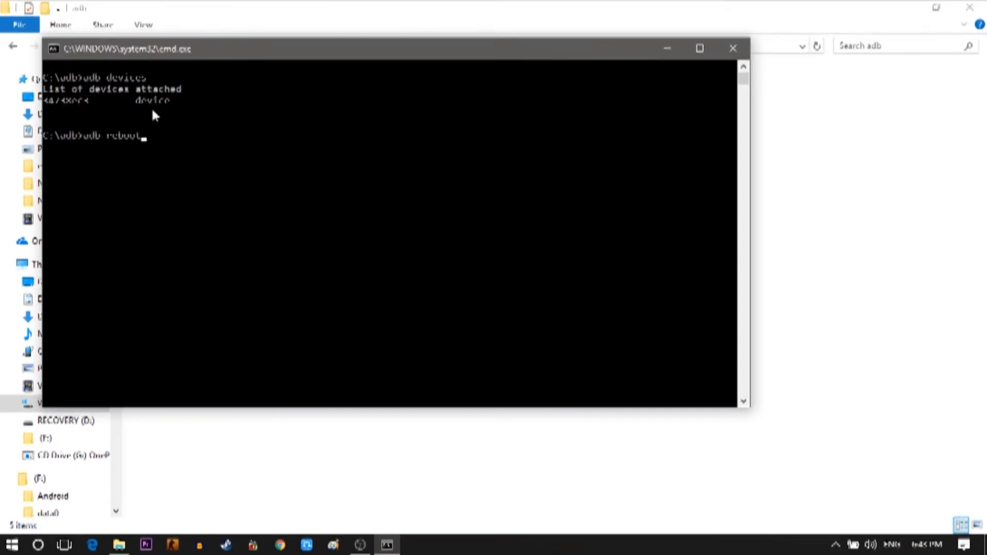
text(boo)
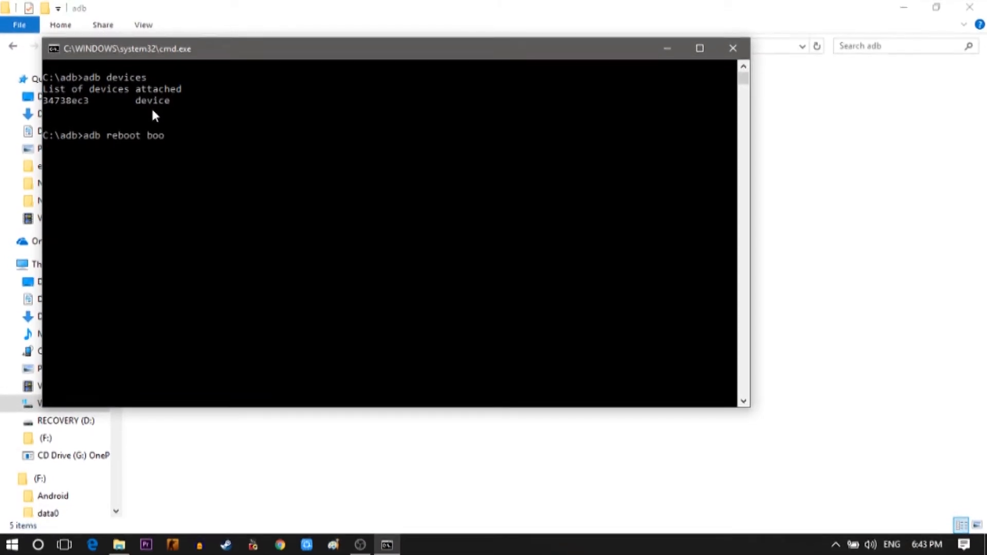
text(tloader)
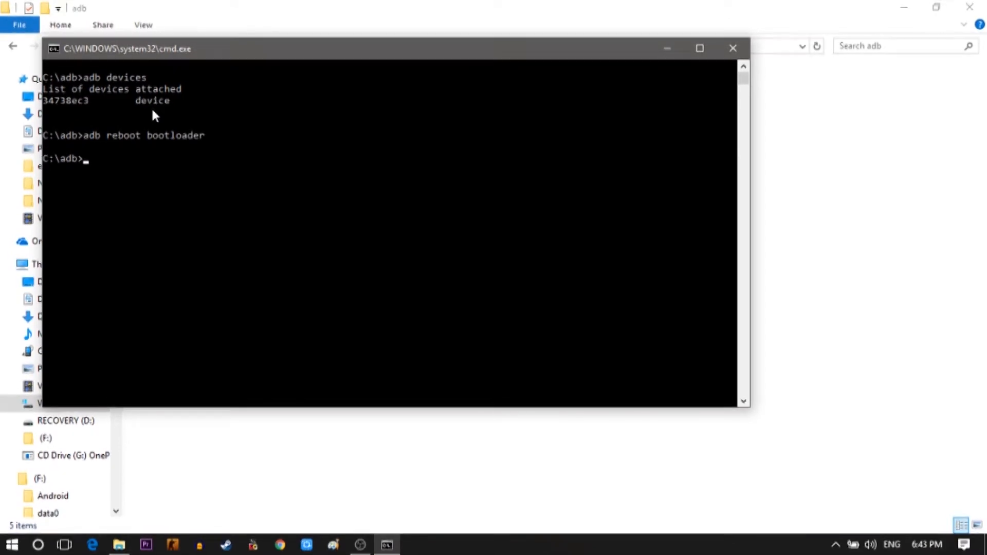
Step: Run fastboot flash recovery twrp-3.1.0-0-onyx.img and see it finish
text(fastboot)
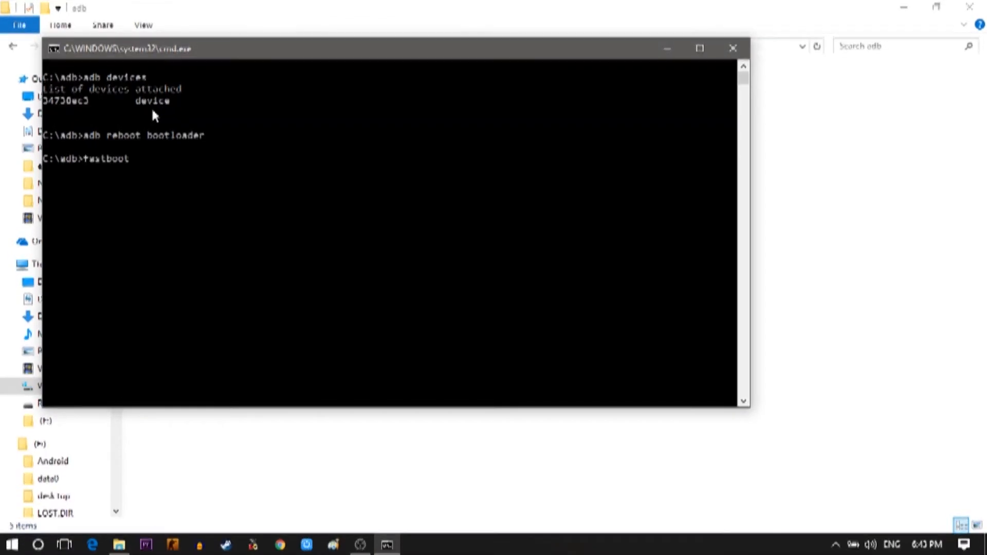
text(flash rec)
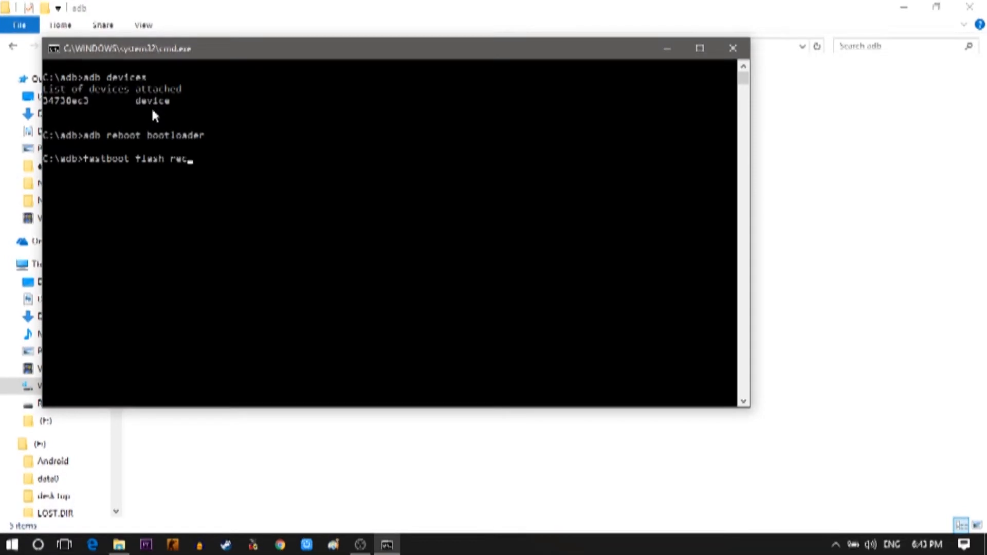
text(overy)
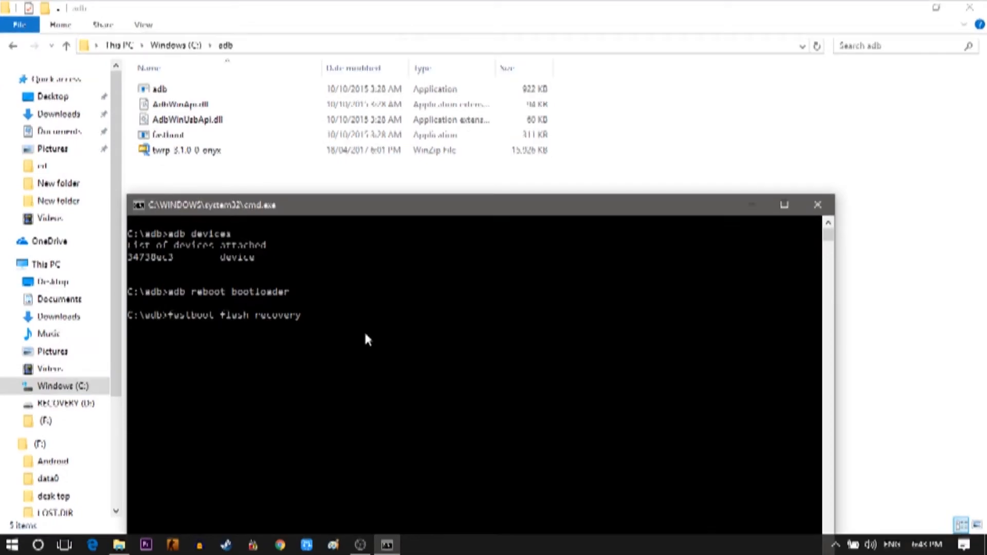
text(twrp-3.1.0-0-onyx.img)
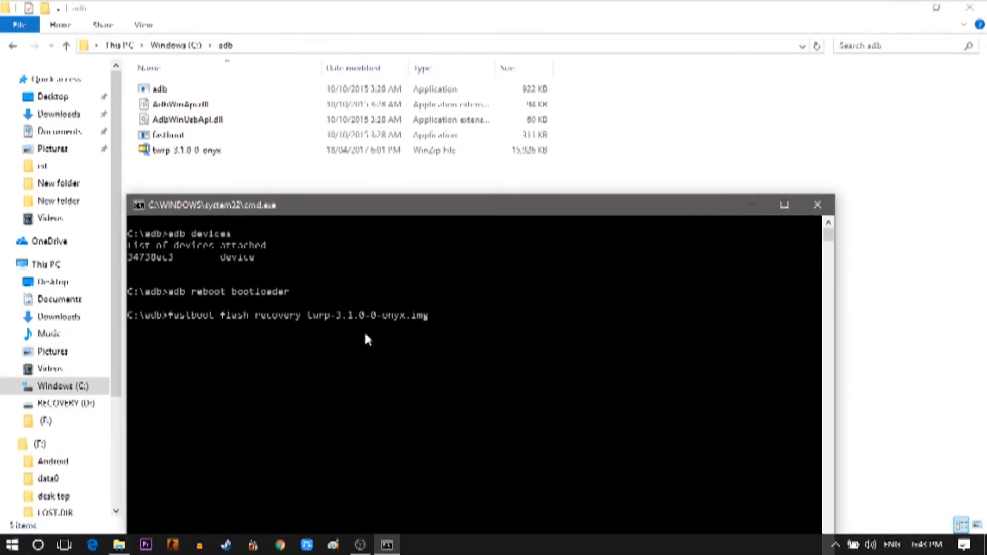
mouse_move(165, 170)
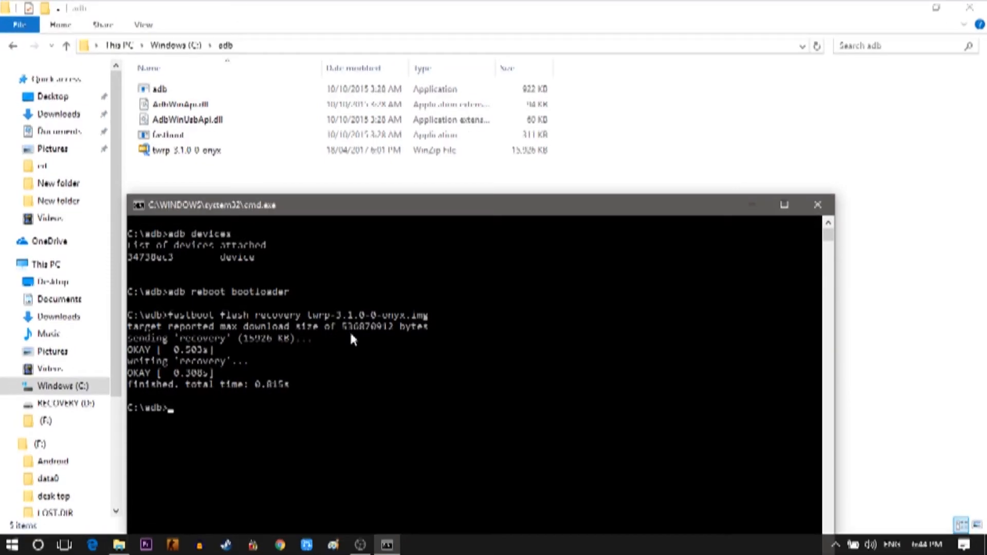
text(fastboot)
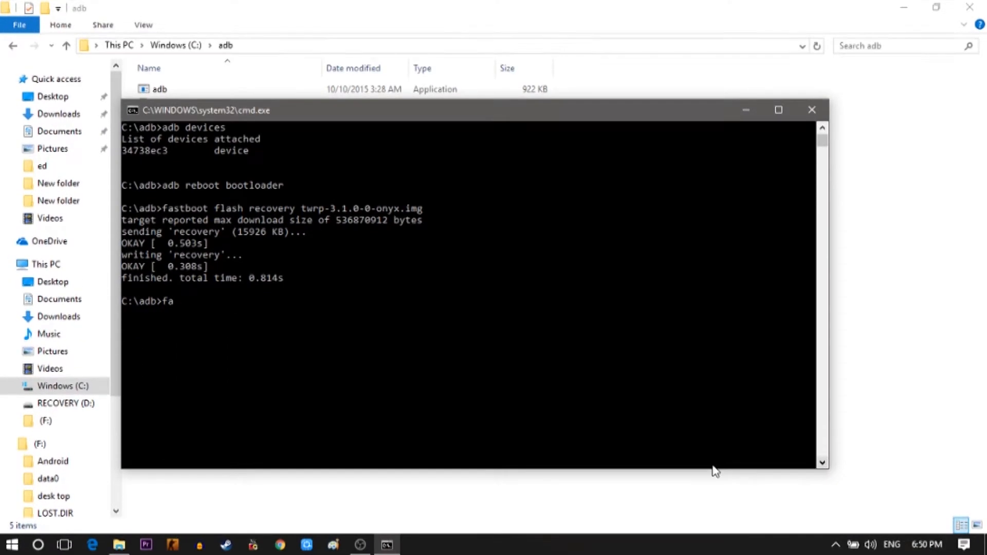
Step: Run fastboot boot twrp-3.1.0-0-onyx.img to start the phone in TWRP recovery
text(stb)
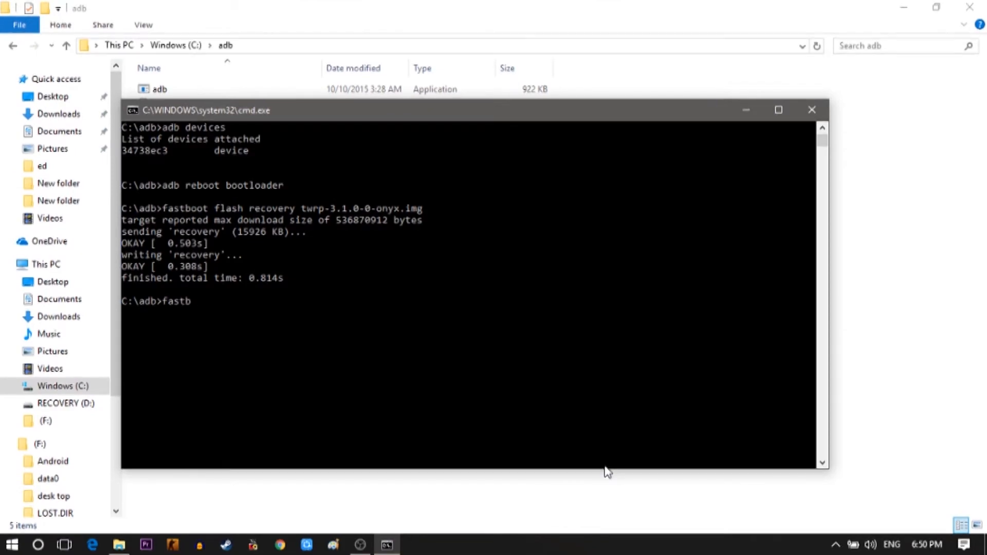
text(oot)
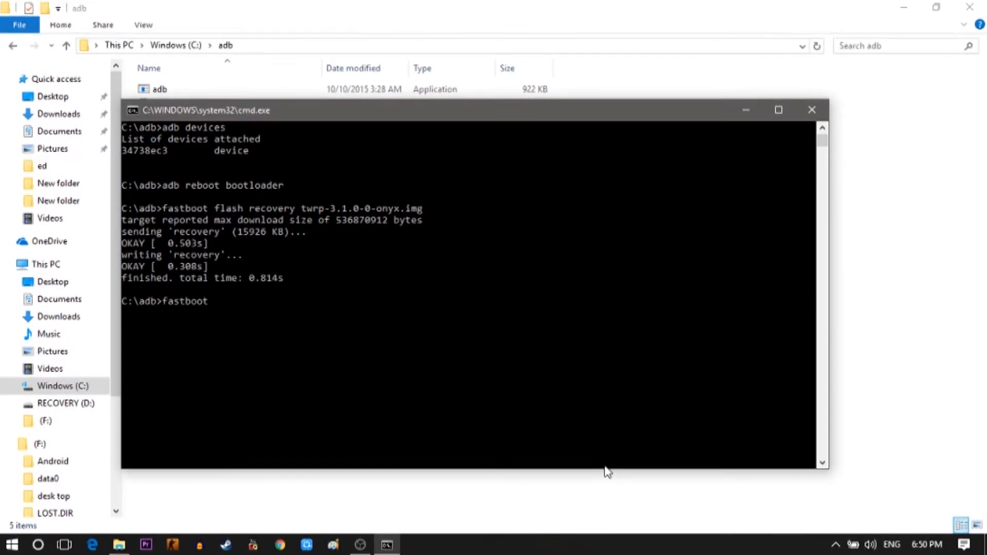
text(boot)
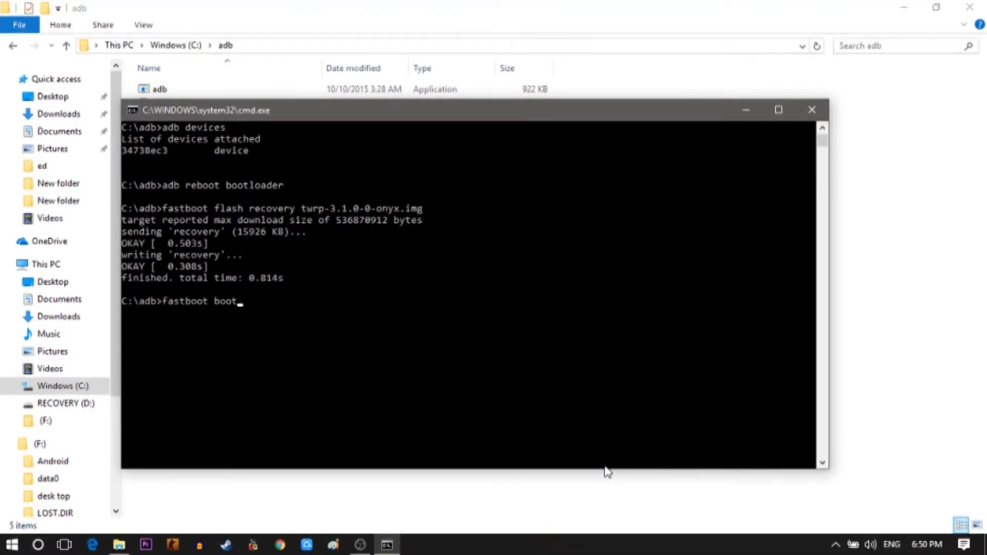
text(twr)
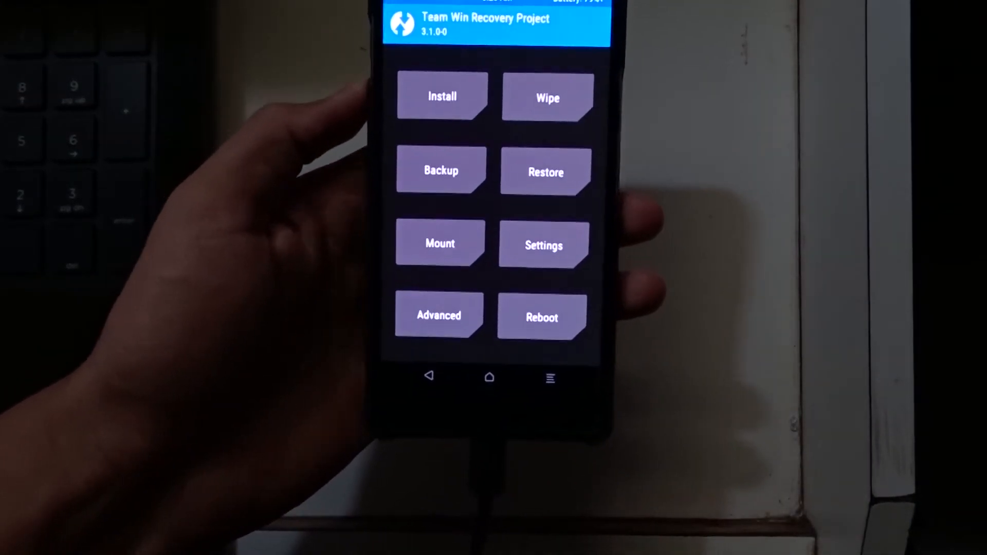
Step: Run Wipe > Factory Reset in TWRP and return to the main menu
click(440, 169)
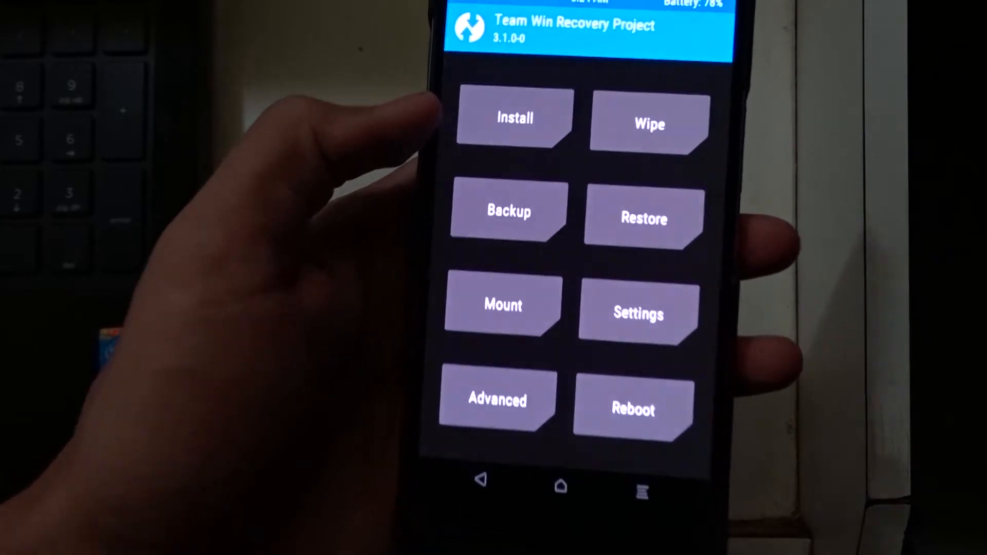
click(649, 124)
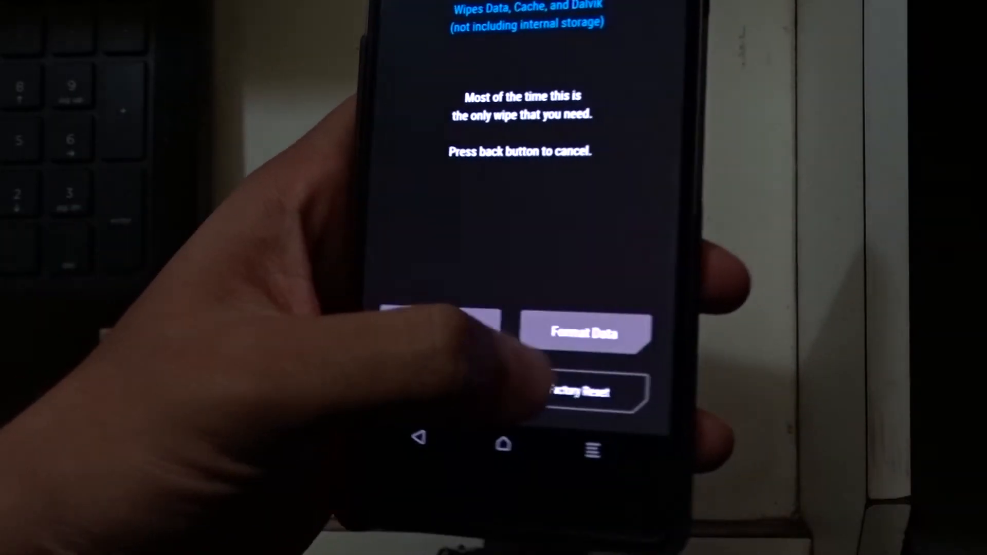
click(579, 389)
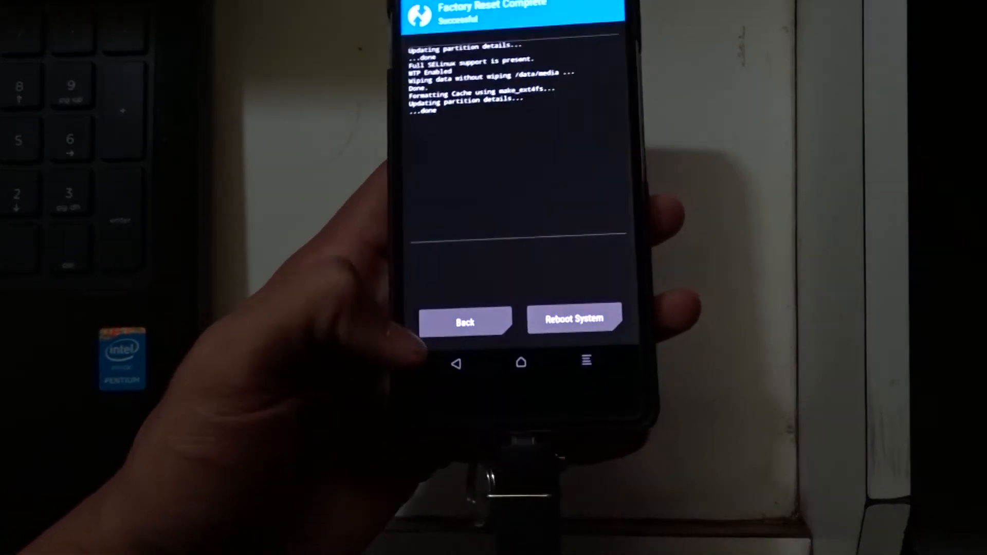
click(465, 321)
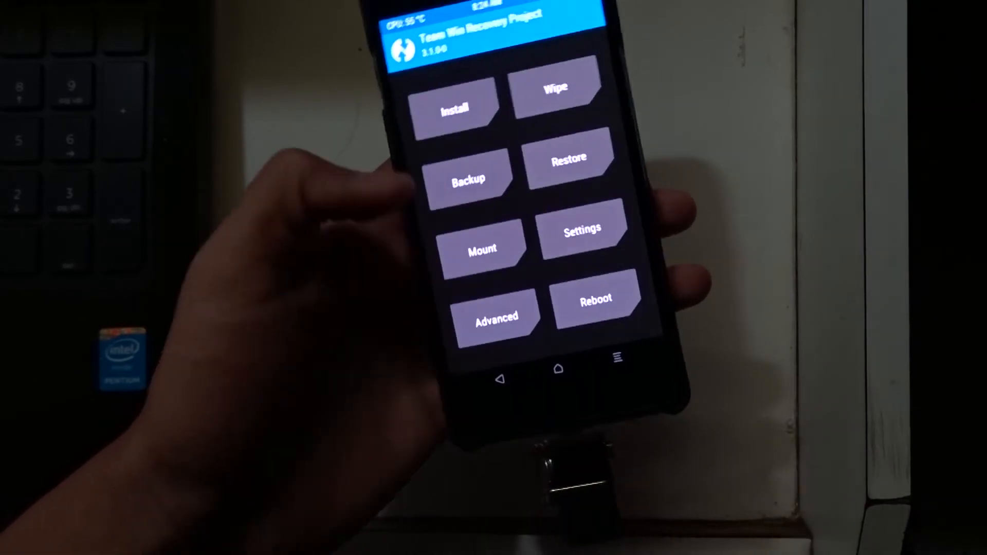
Step: Install the lineage-14.1 nightly onyx zip from usb_otg storage
click(455, 106)
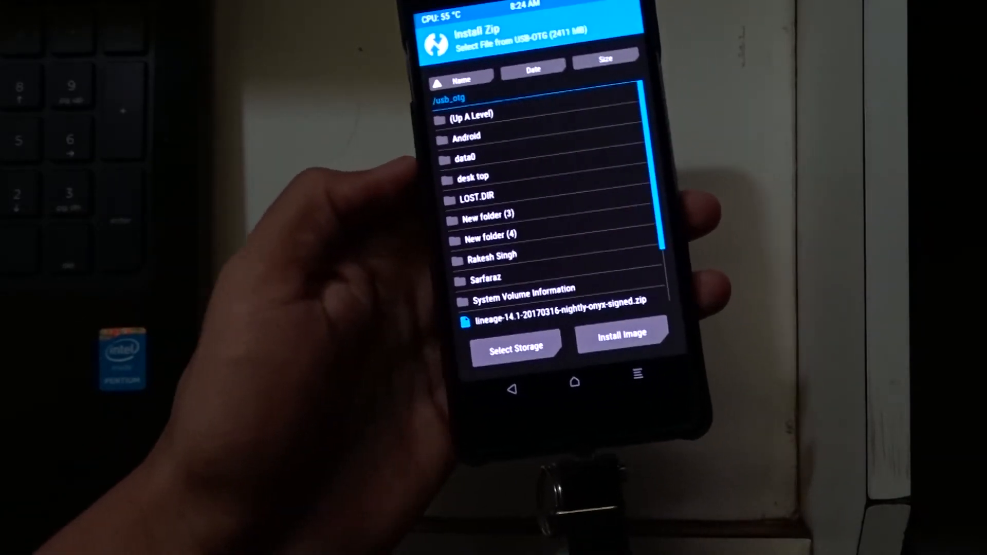
scroll(down, 3)
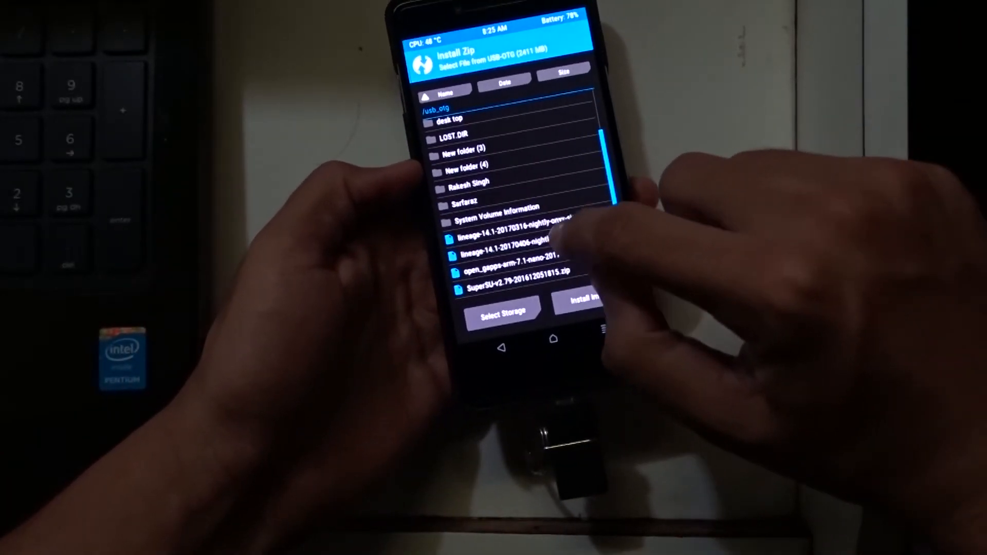
click(504, 240)
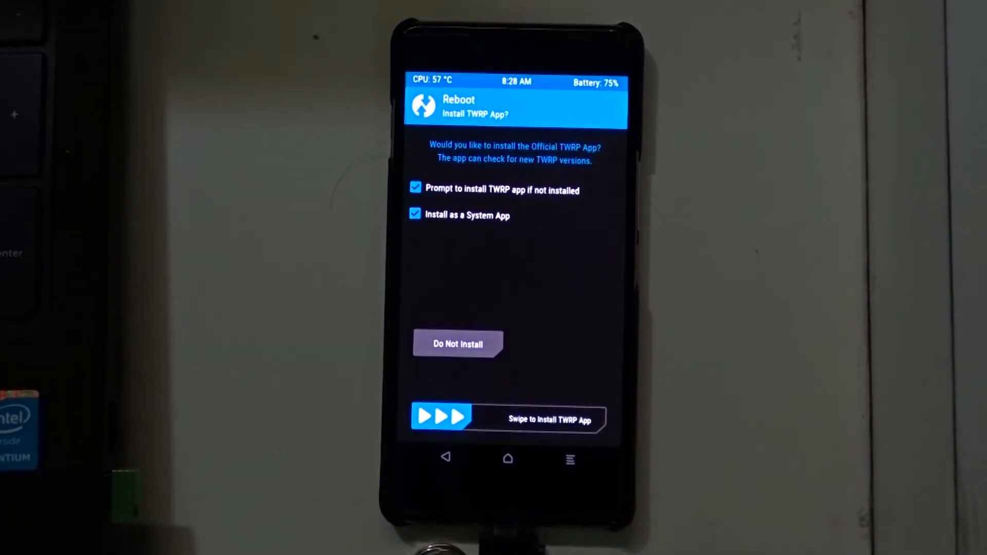
Step: Reboot to system, choosing Do Not Install for the TWRP app
click(458, 344)
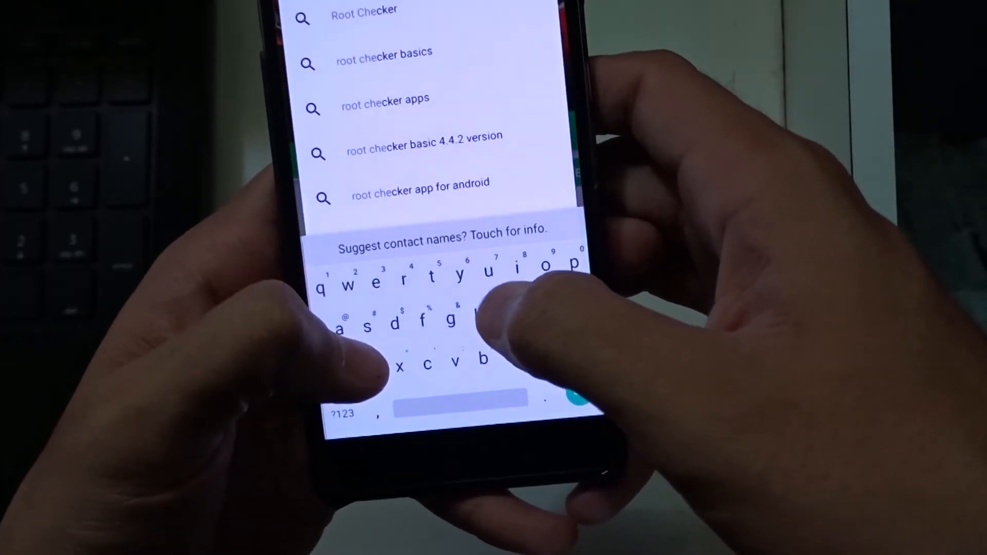
Step: Install Root Checker from Play Store, grant superuser access, and verify root
click(364, 10)
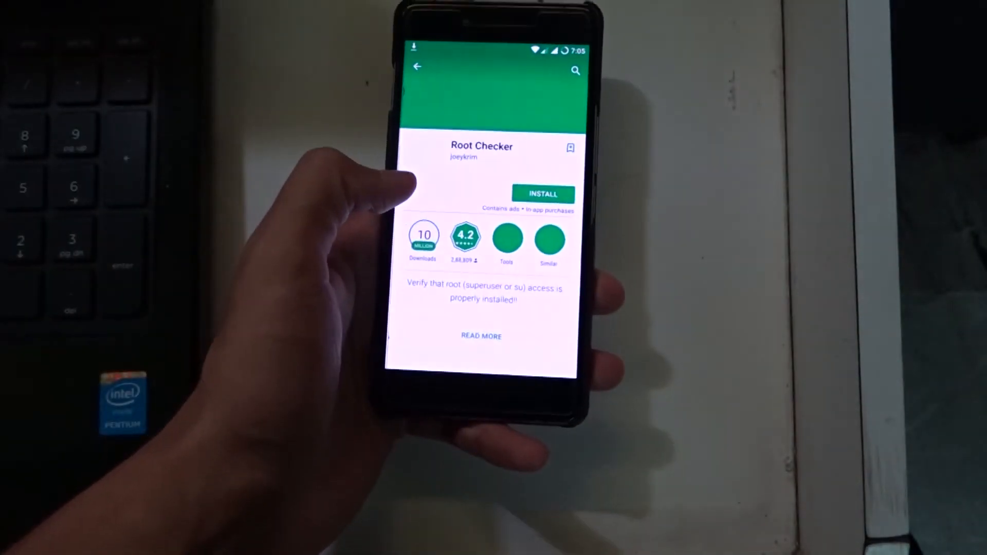
click(542, 195)
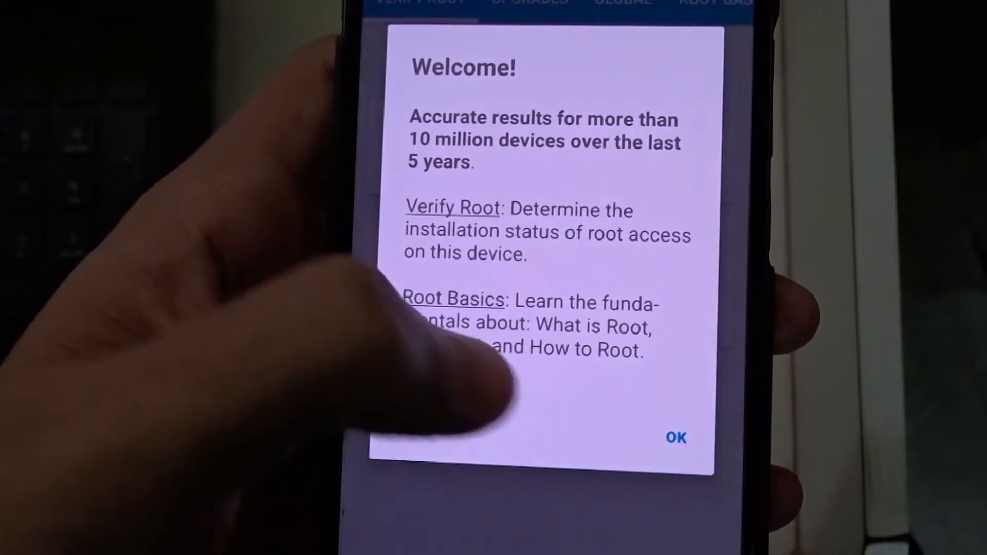
click(676, 439)
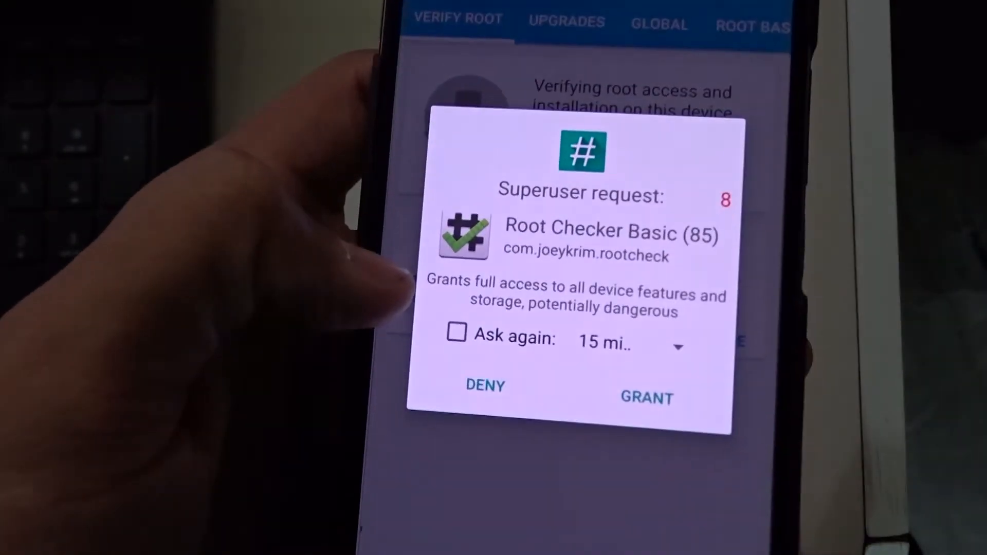
click(645, 397)
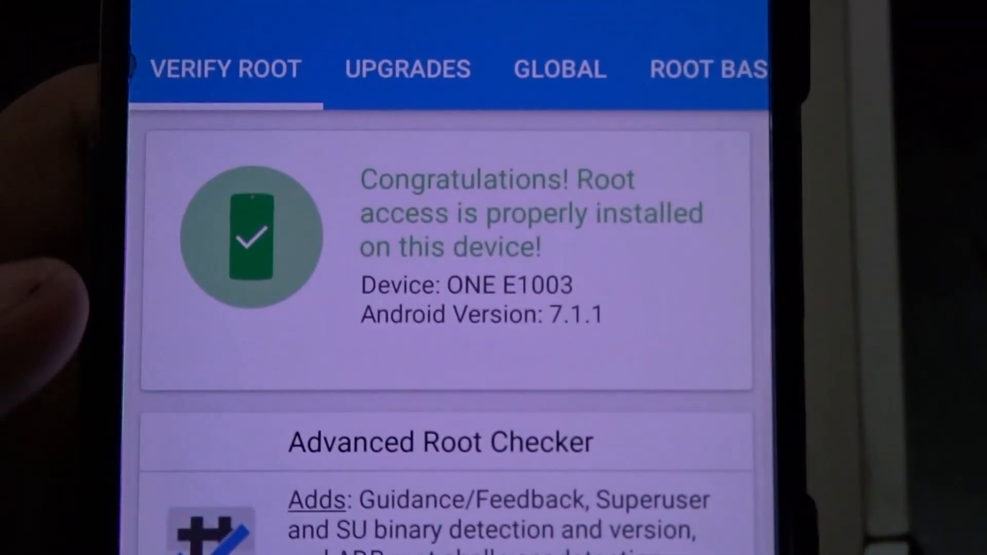